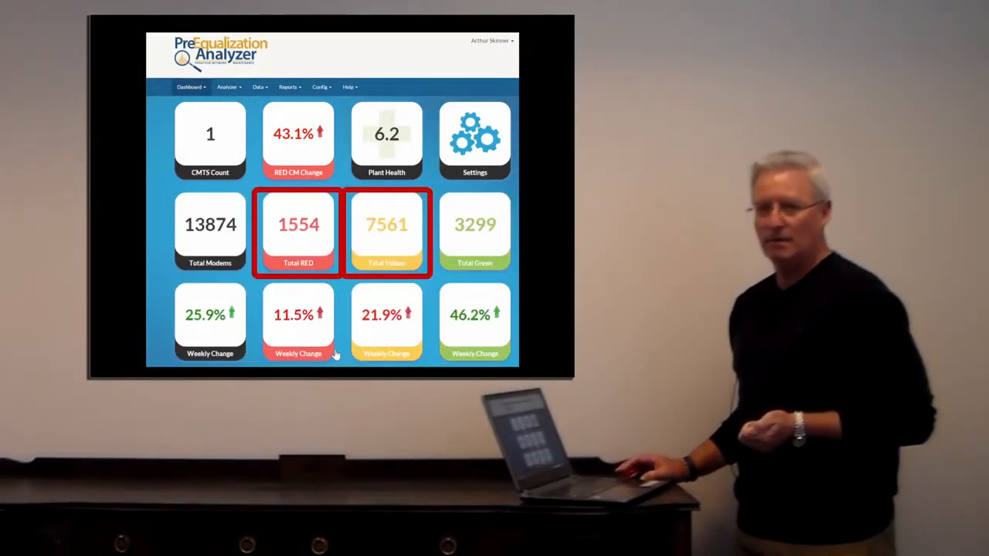
click(386, 139)
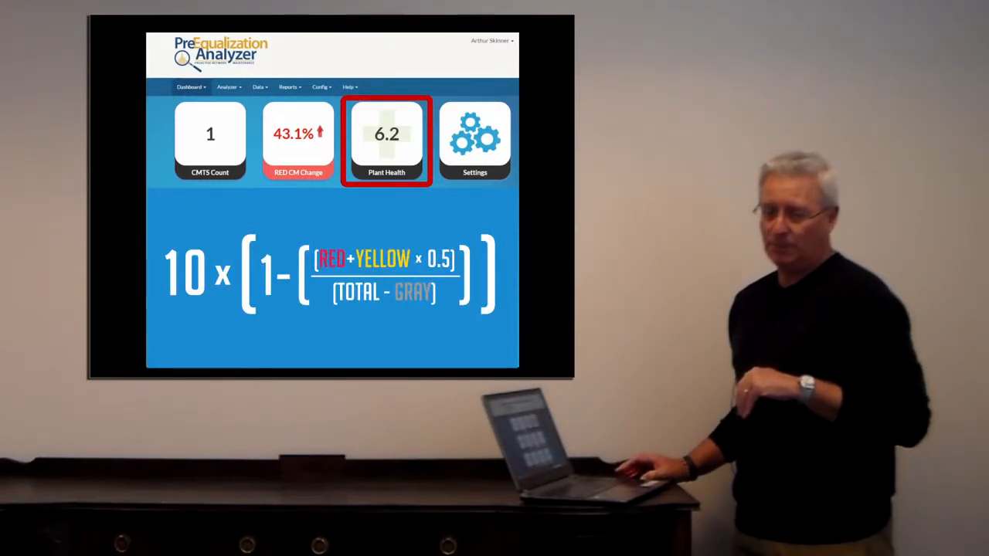